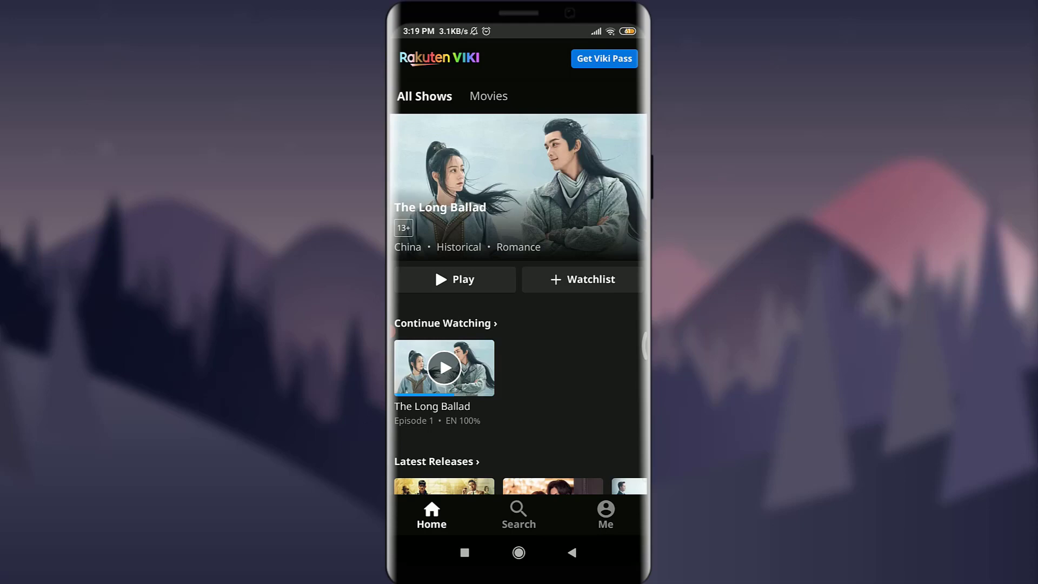
# Step: Go to the Me profile page with Continue Watching, Collections, Reviews and Following
pyautogui.scroll(-3)
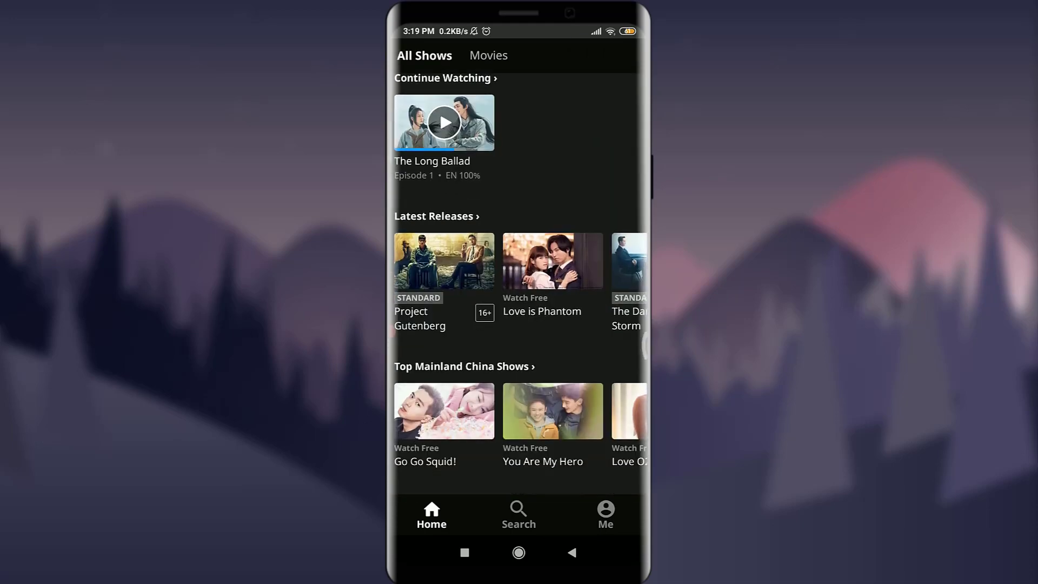
pyautogui.scroll(-3)
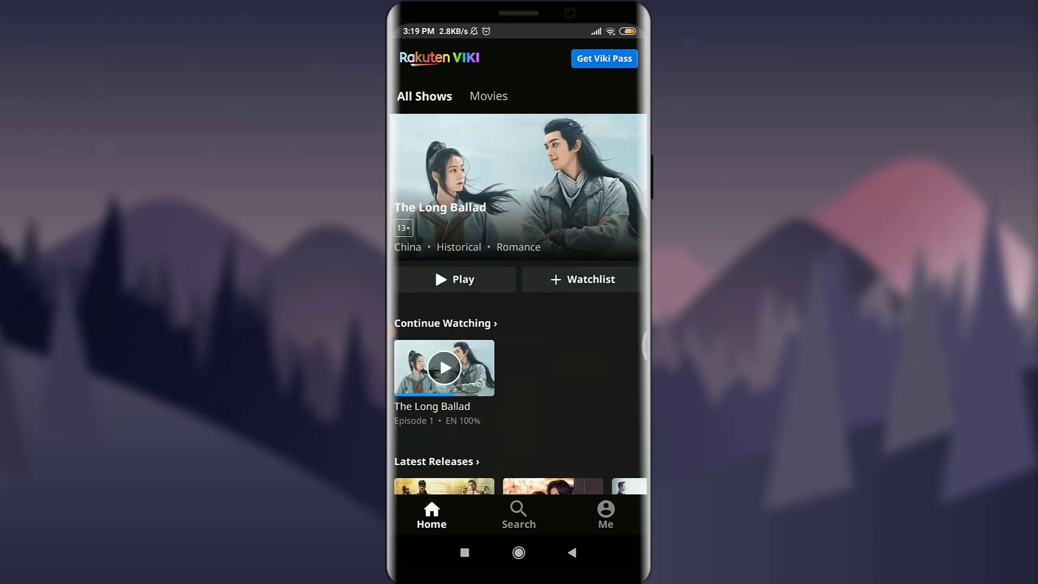
pyautogui.click(605, 515)
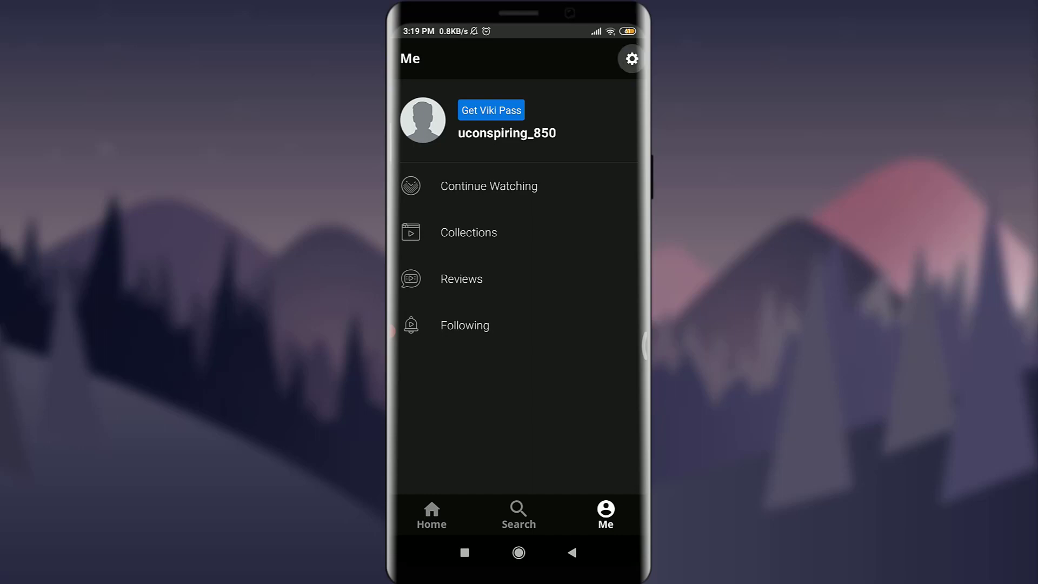
# Step: Browse Settings from the gear icon down to Subtitles, Timed Comments, Privacy and About Viki
pyautogui.click(629, 58)
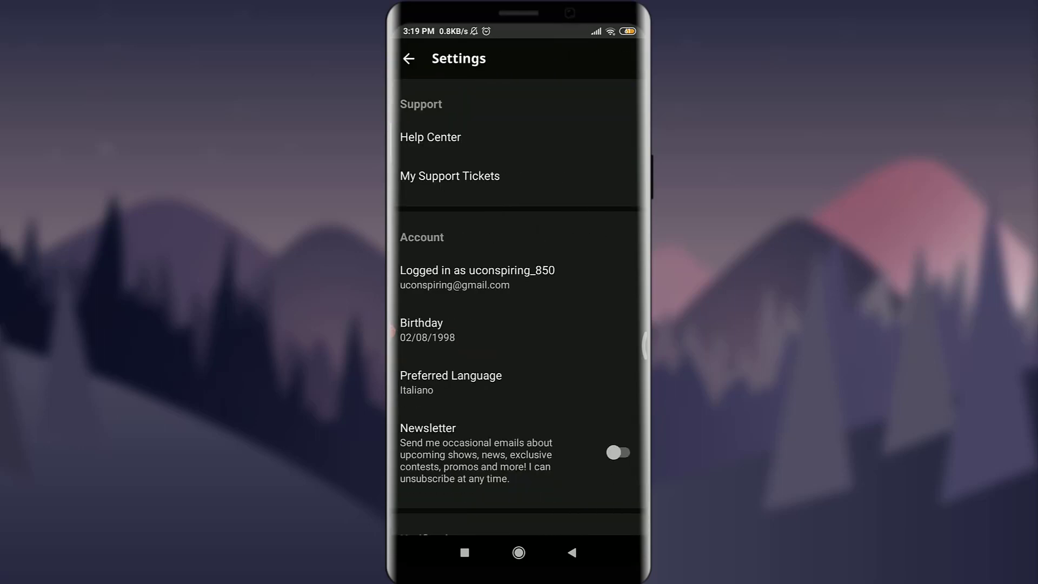
pyautogui.scroll(-3)
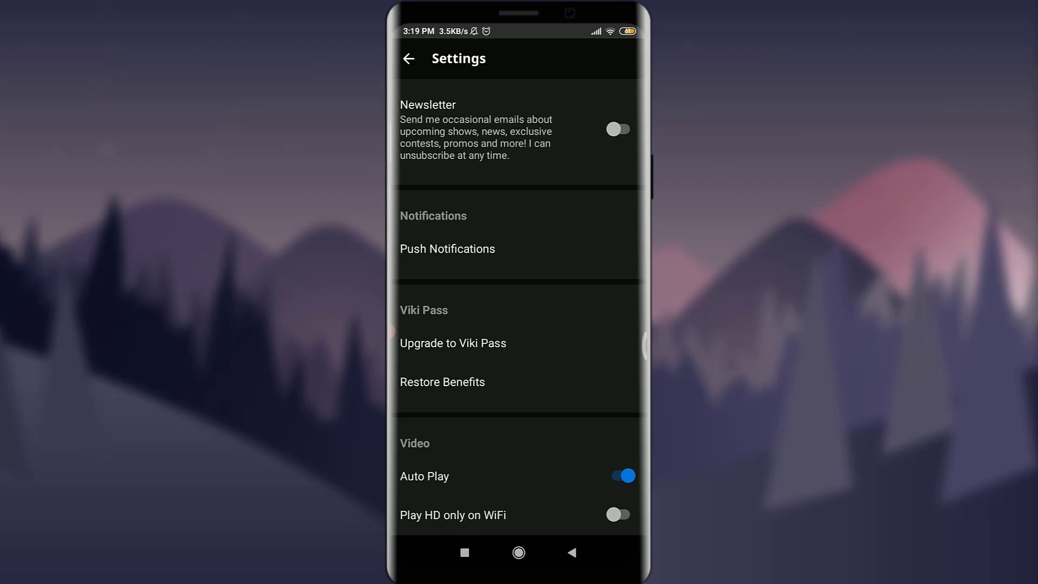
pyautogui.scroll(-3)
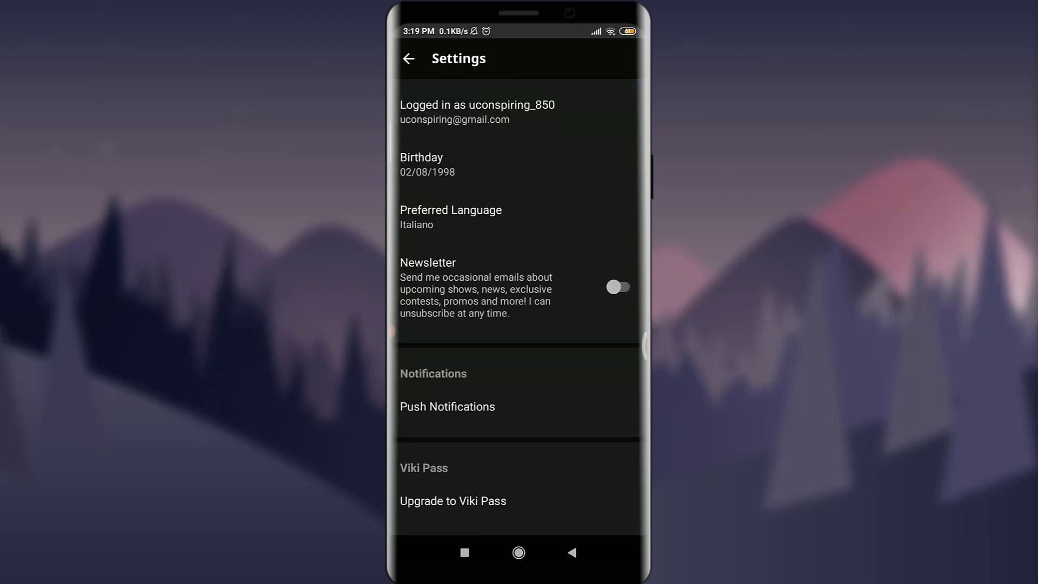
pyautogui.scroll(-3)
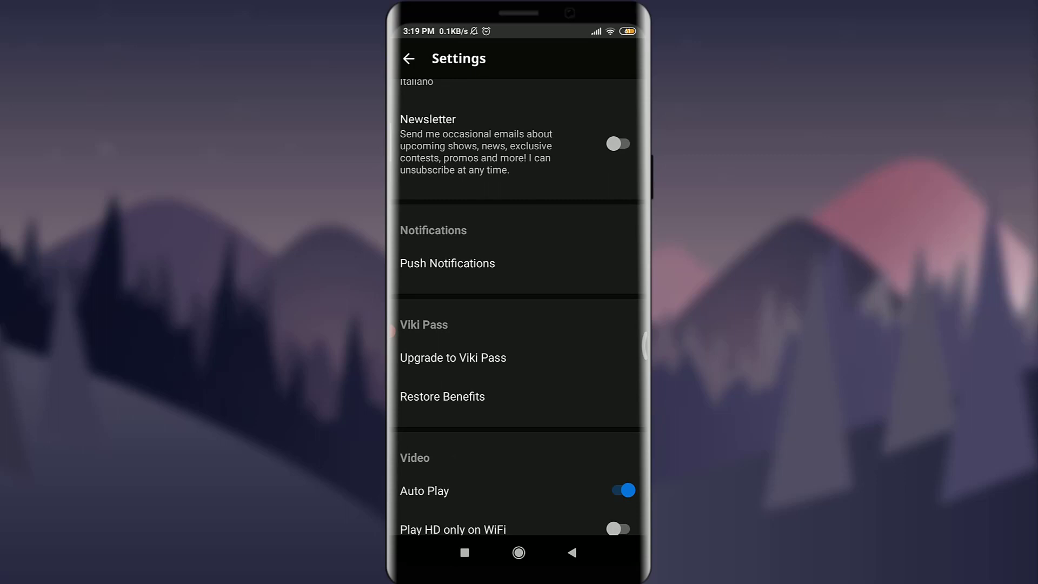
pyautogui.scroll(-3)
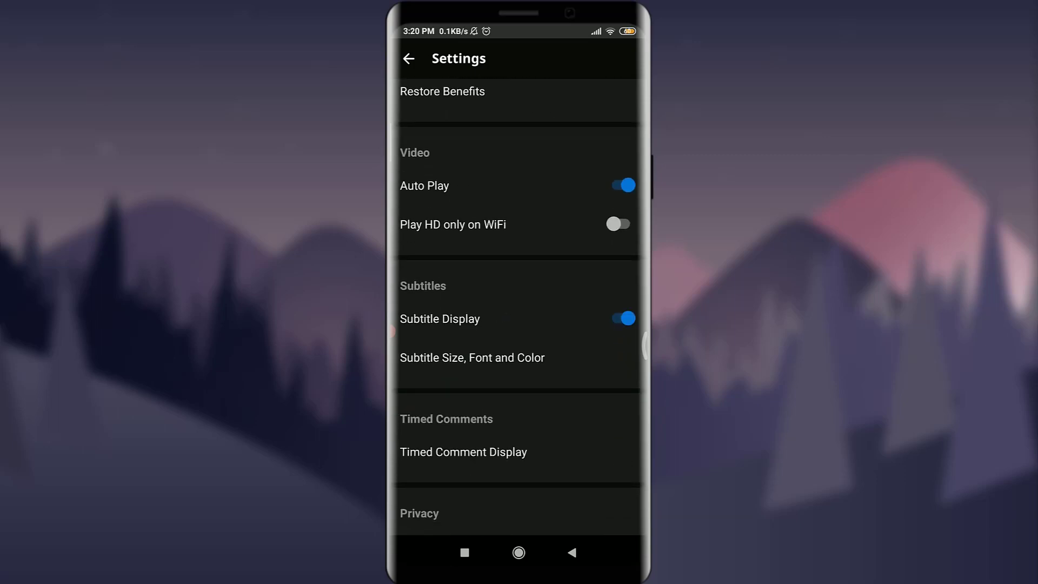
pyautogui.scroll(-3)
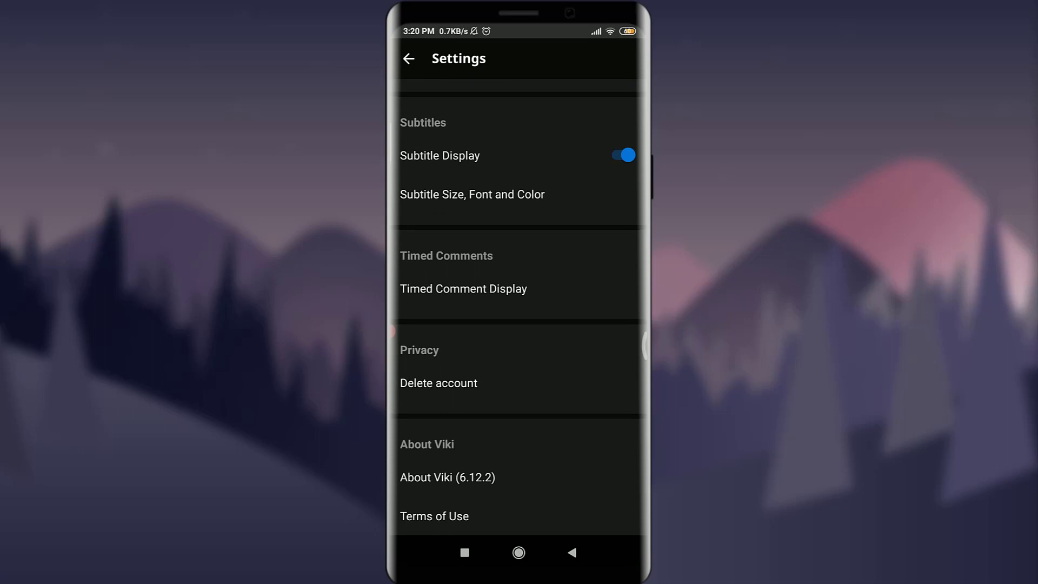
# Step: Load the viki.com account page with subscription, account details and notification settings
pyautogui.click(438, 383)
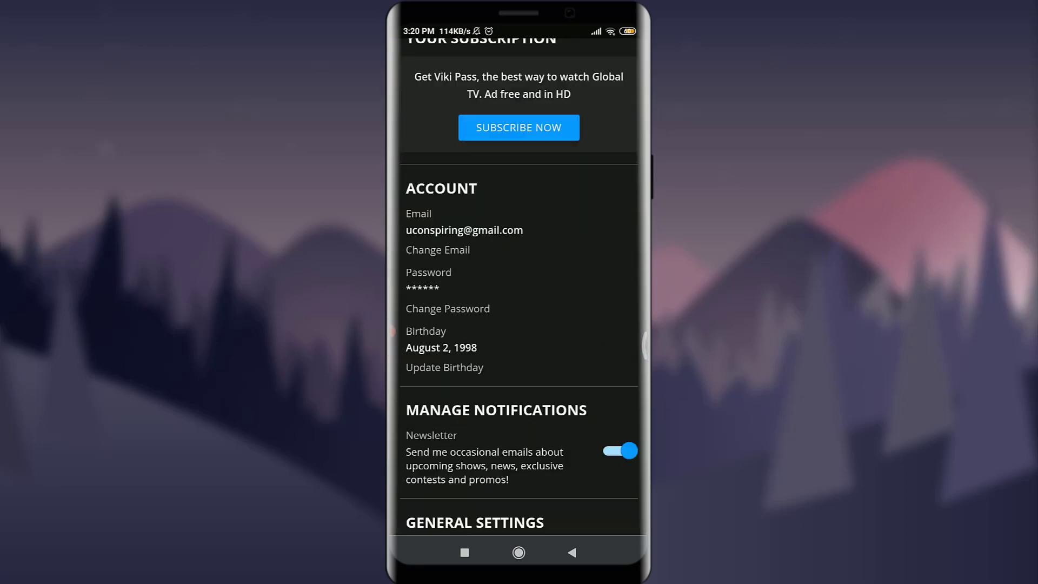
# Step: Start Change Password under the ACCOUNT section of the web account page
pyautogui.scroll(-3)
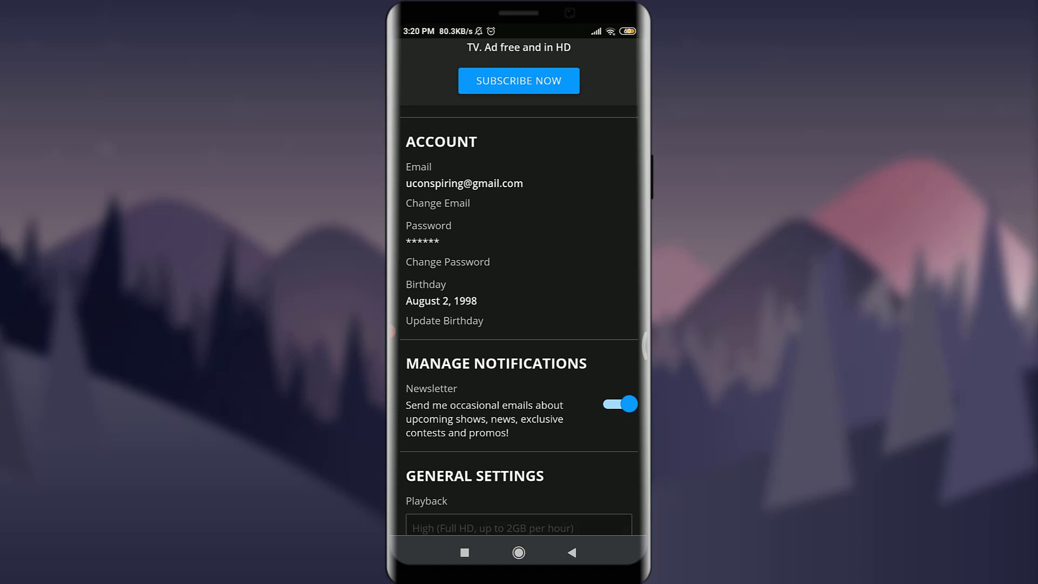
pyautogui.scroll(-3)
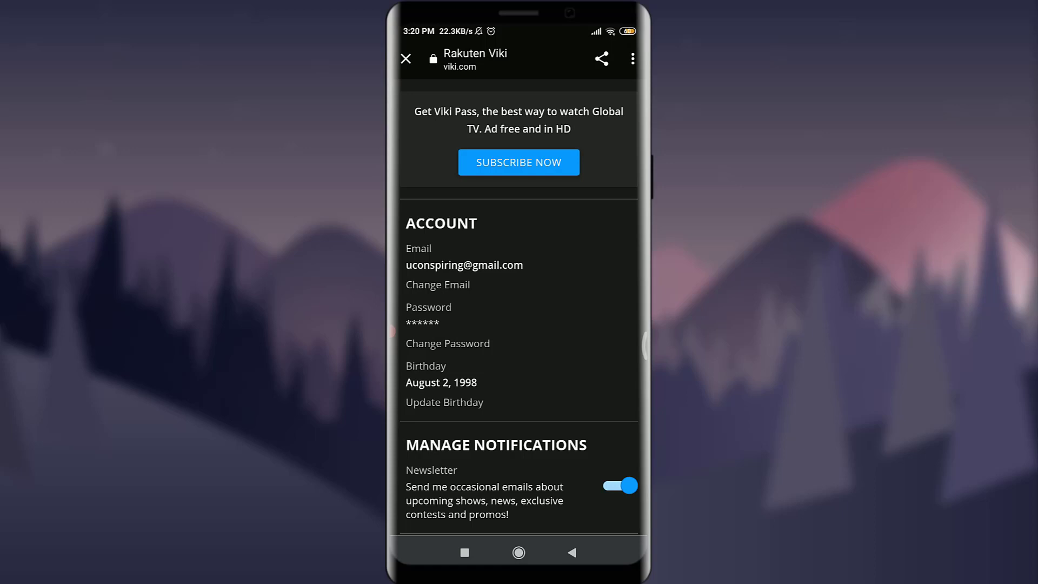
pyautogui.click(448, 343)
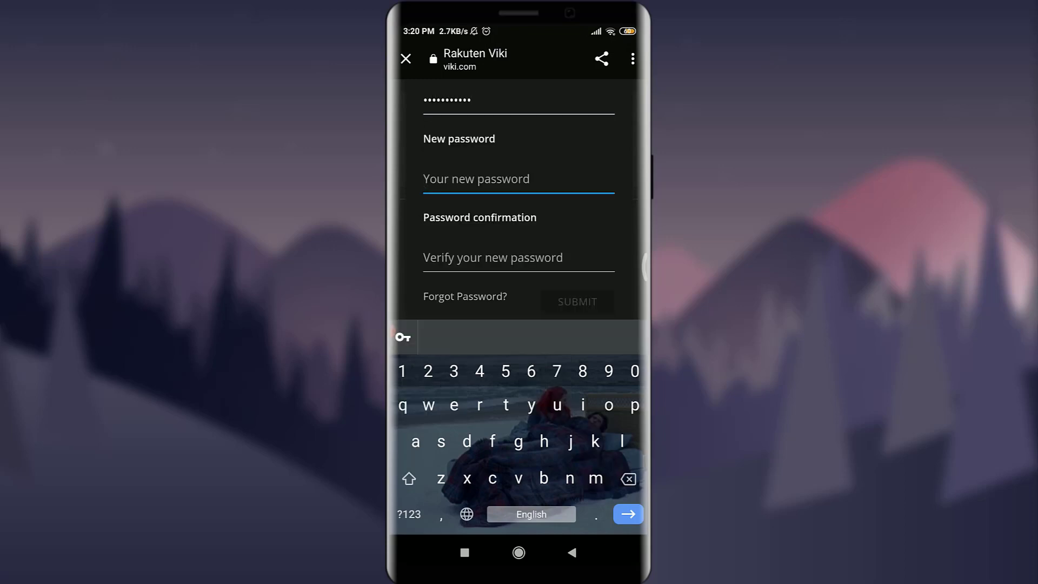
# Step: Enter the new password and its confirmation, then submit so ACCOUNT shows UPDATED
pyautogui.write('a')
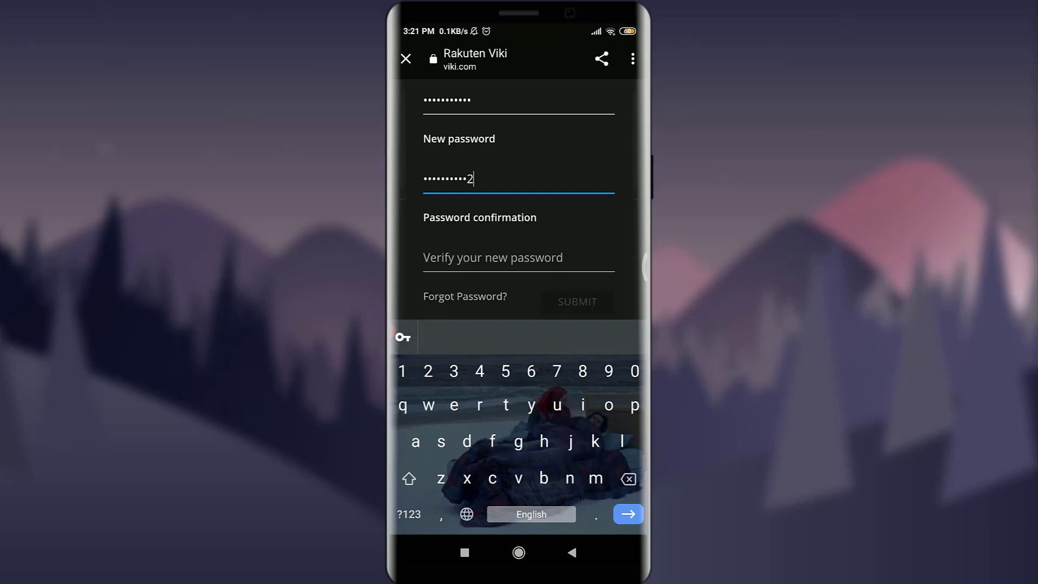
pyautogui.click(518, 257)
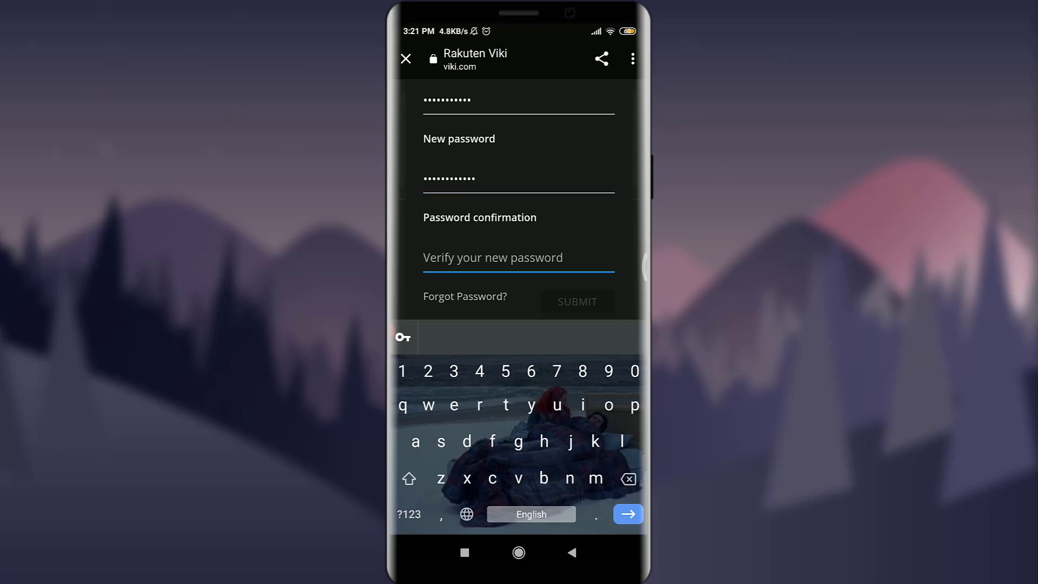
pyautogui.write('m')
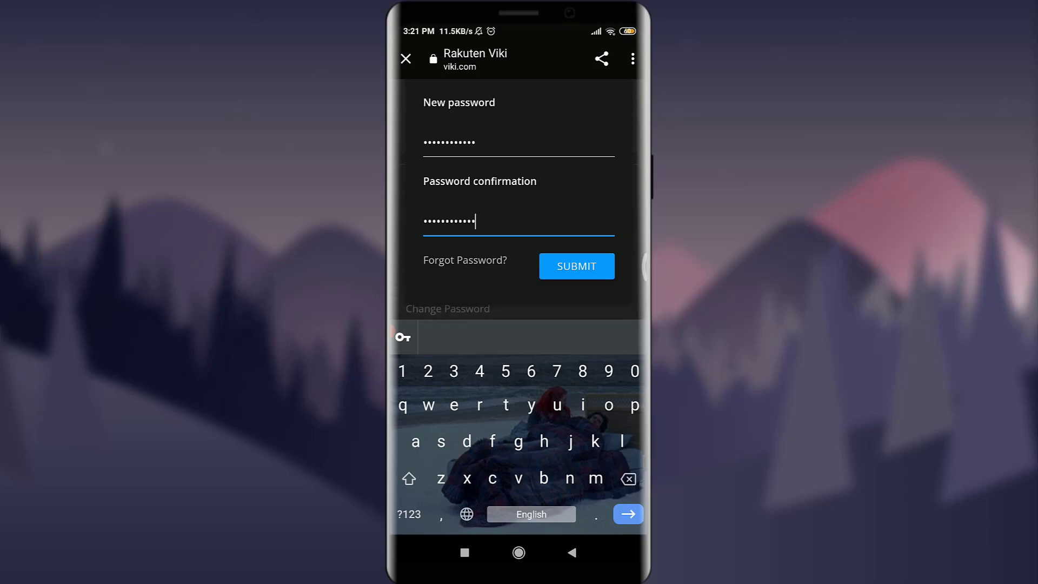
pyautogui.click(575, 266)
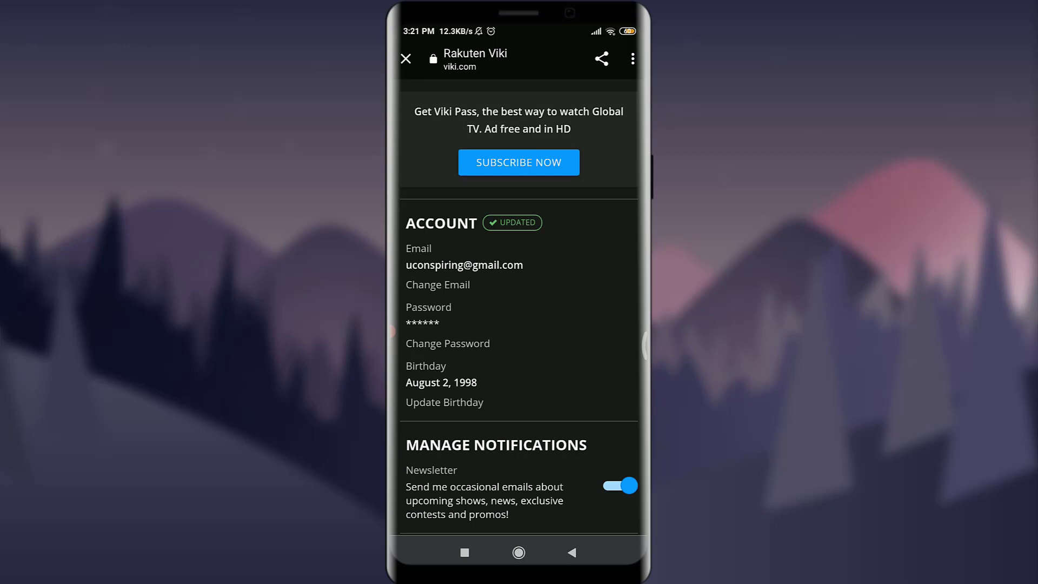